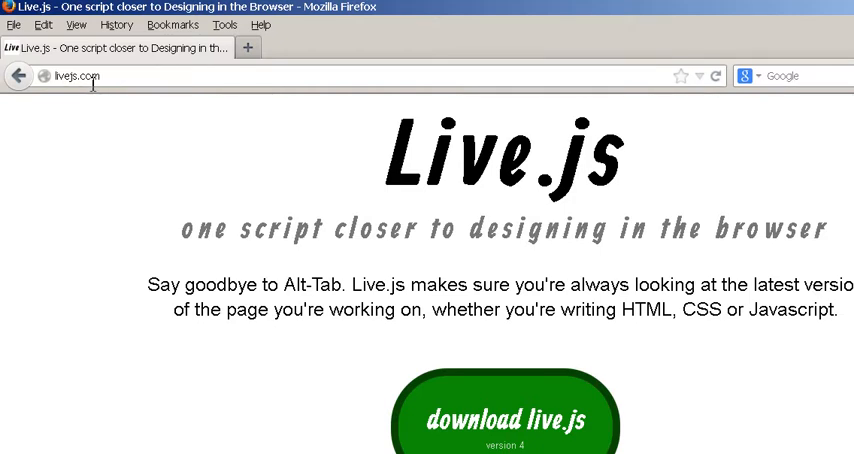
pyautogui.moveTo(98, 96)
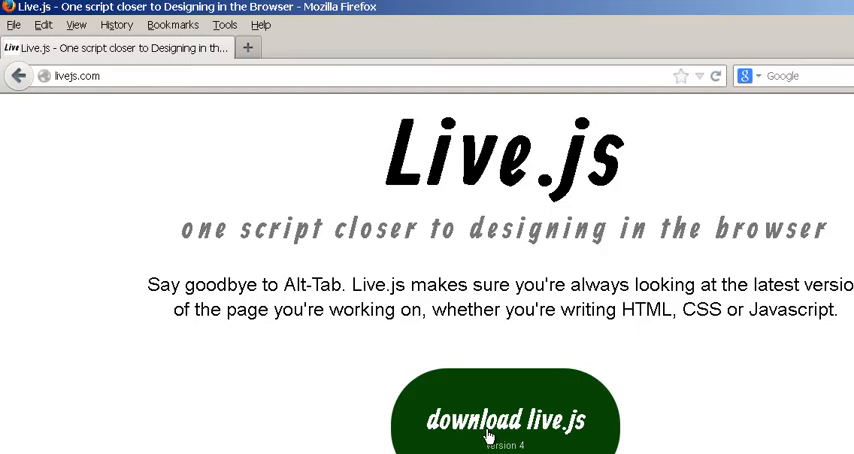
# Start downloading the live.js script from livejs.com to save it as live on the Desktop.
pyautogui.click(504, 424)
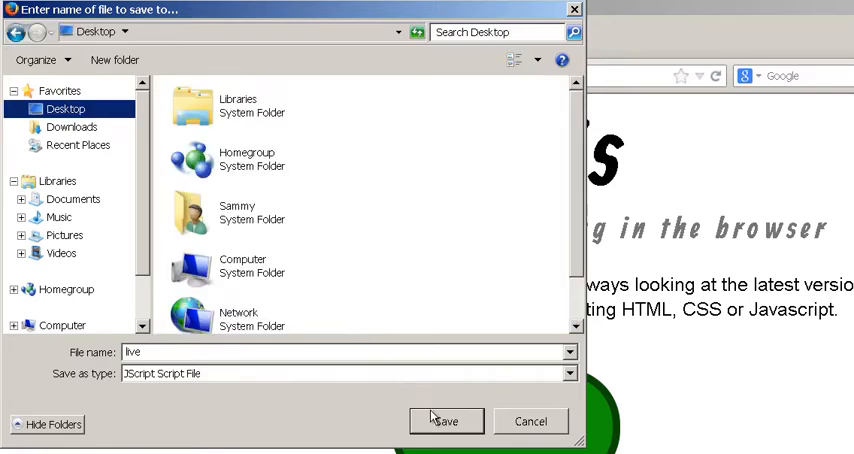
pyautogui.moveTo(532, 420)
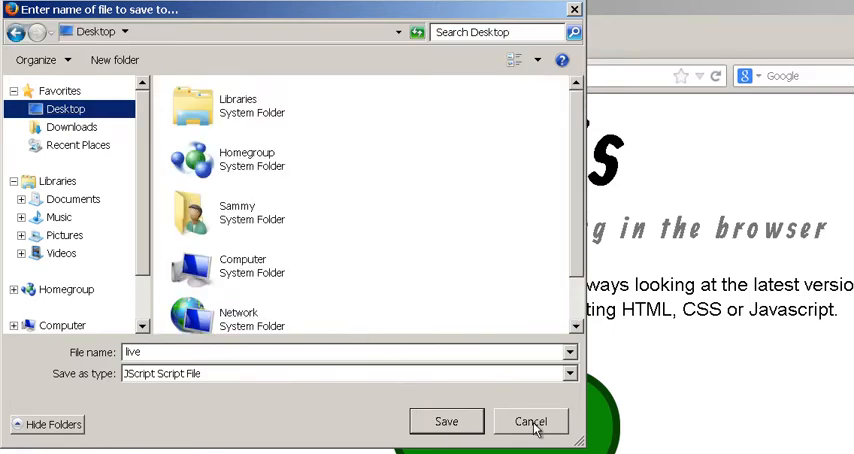
# Create a new folder named js under Project2's Source Files.
pyautogui.click(528, 420)
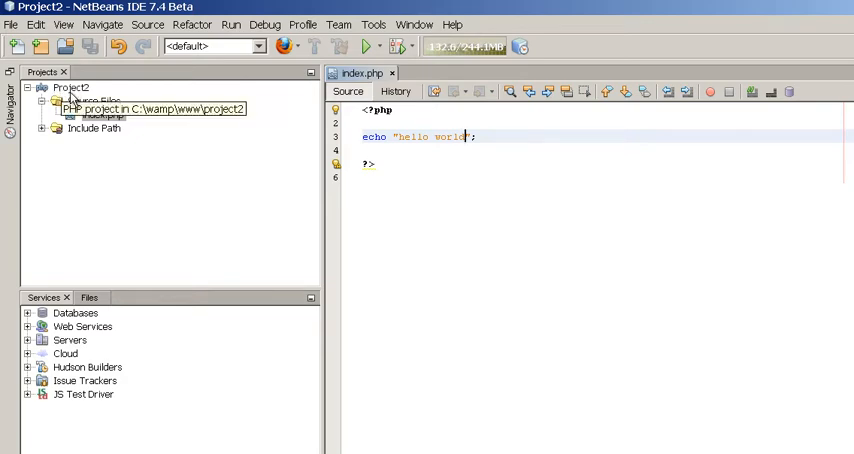
pyautogui.rightClick(66, 88)
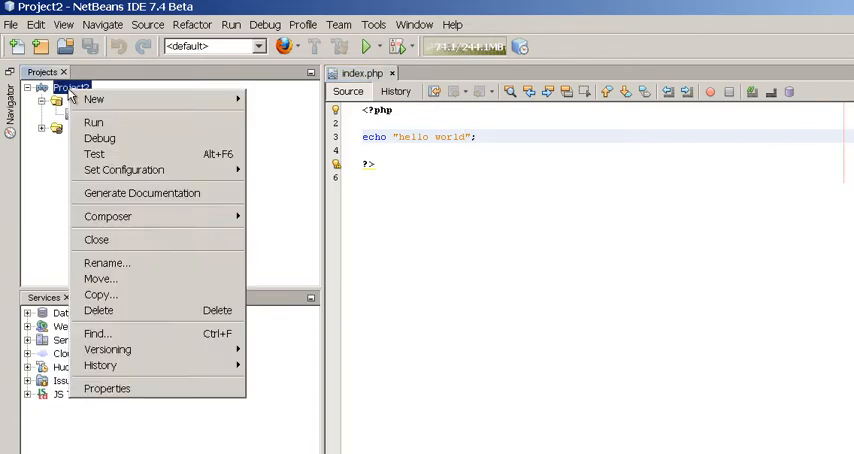
pyautogui.click(100, 100)
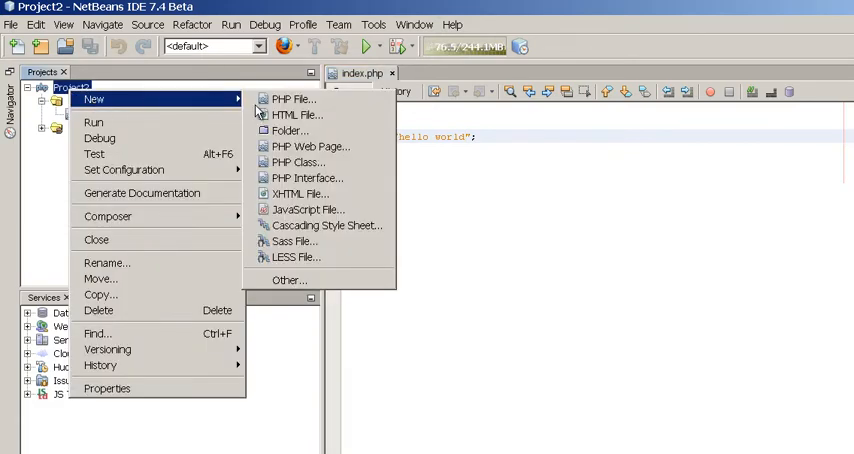
pyautogui.click(292, 132)
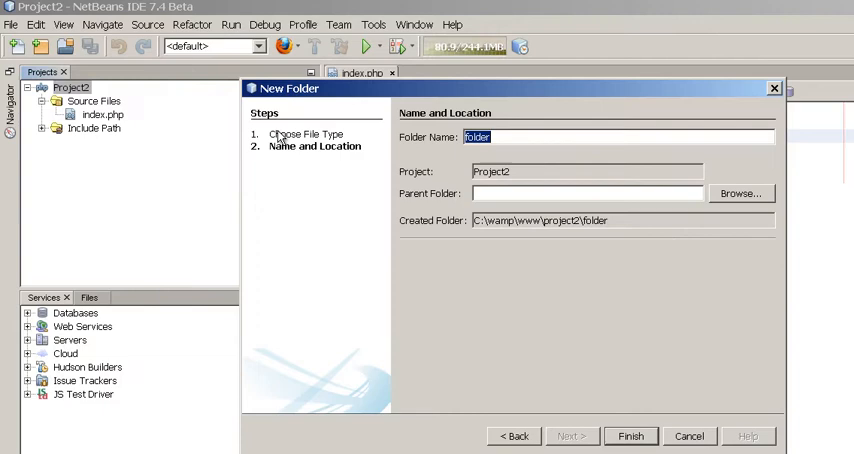
pyautogui.write('js')
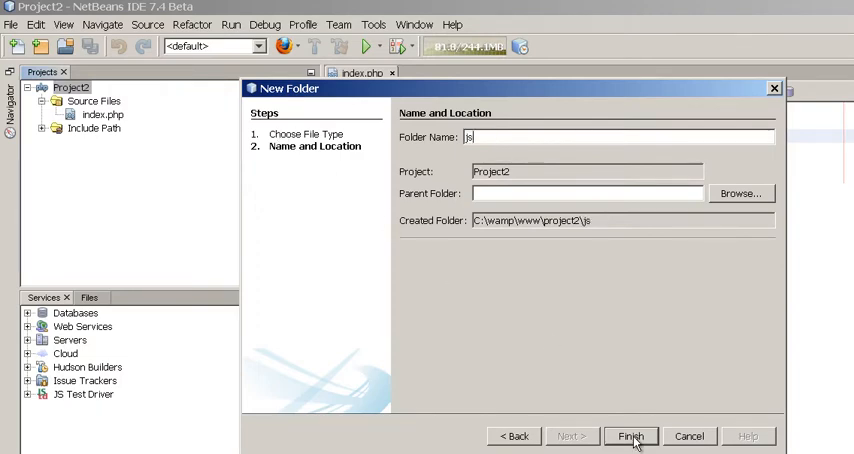
pyautogui.click(640, 436)
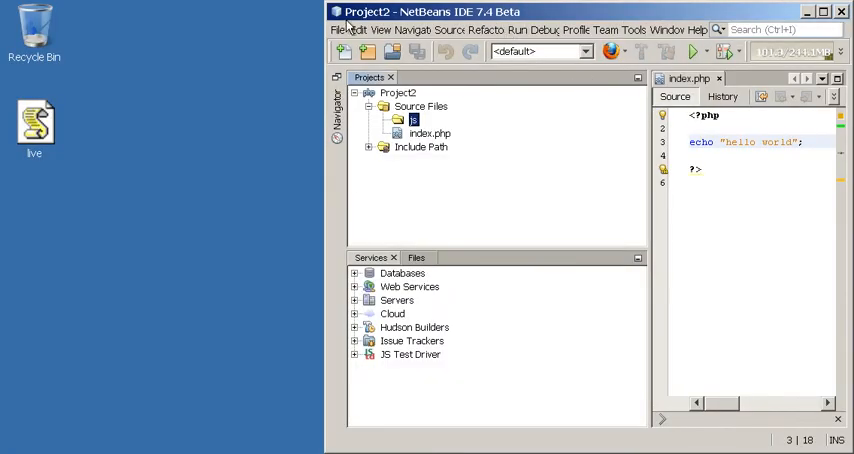
pyautogui.moveTo(672, 14)
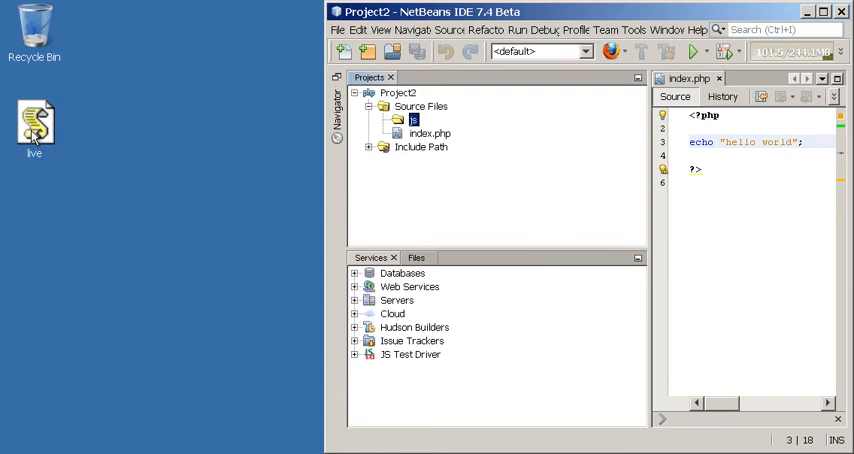
pyautogui.moveTo(76, 136)
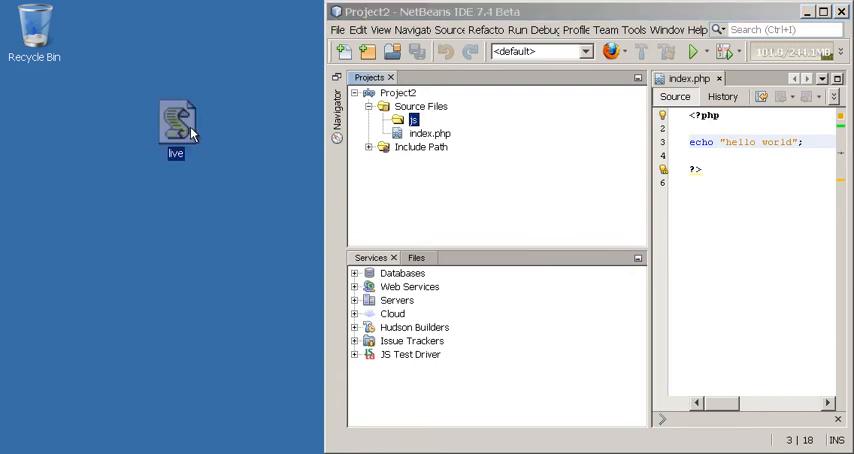
pyautogui.moveTo(424, 132)
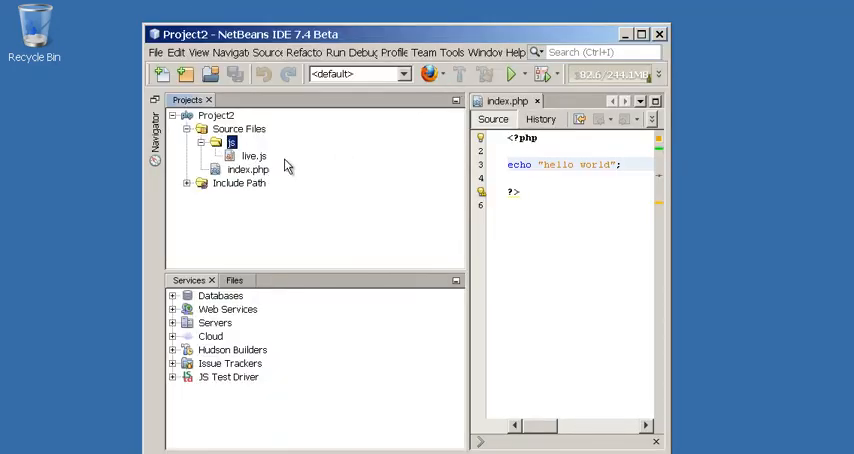
# Add <script src="/js/live.js"></script> inside index.php's header.
pyautogui.click(520, 164)
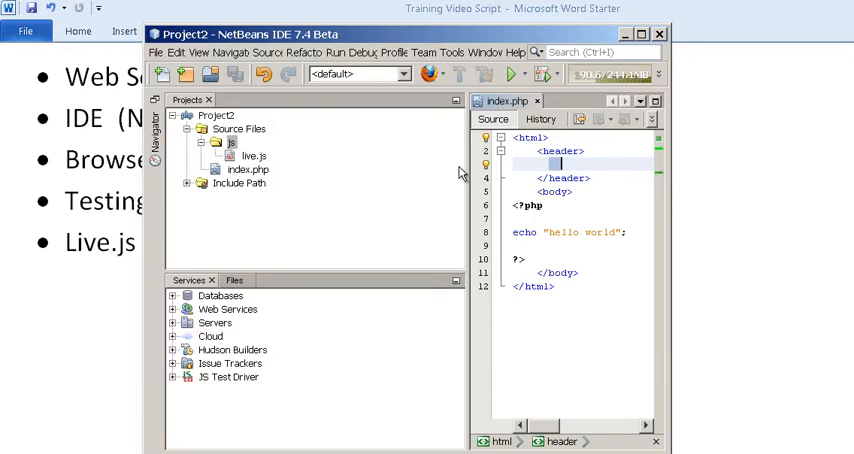
pyautogui.moveTo(272, 168)
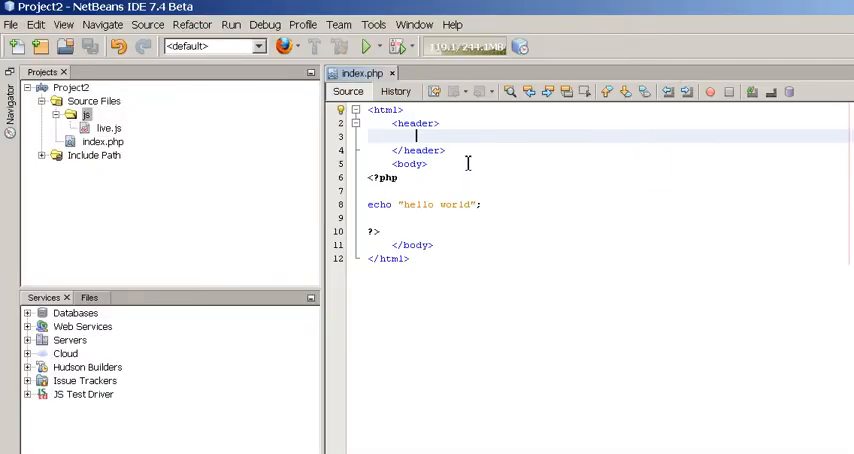
pyautogui.write('<script src="/js/live.js"></script>')
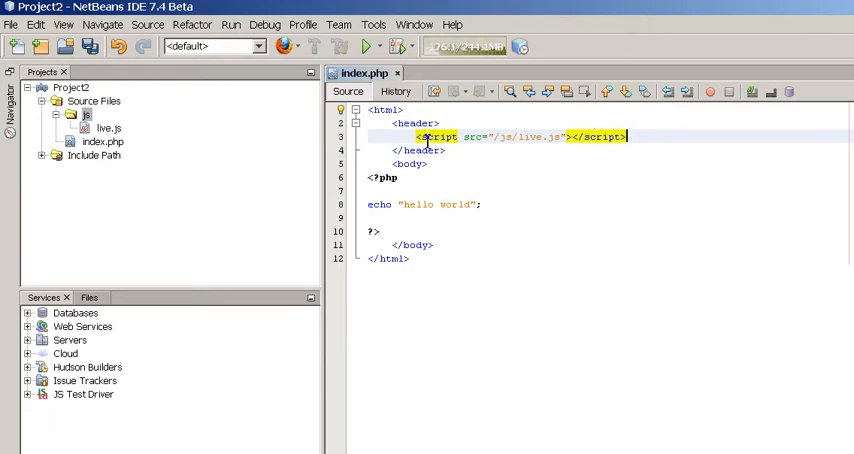
pyautogui.moveTo(504, 140)
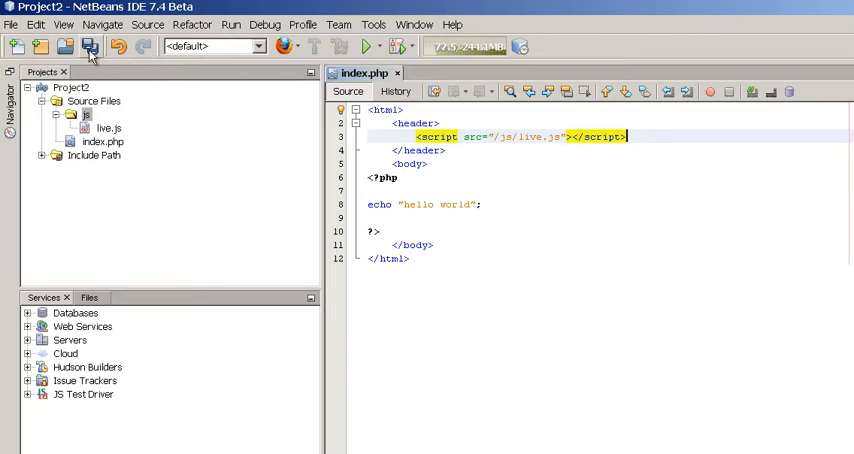
# Add alert(1) right after '(function () {' at the start of live.js.
pyautogui.doubleClick(108, 128)
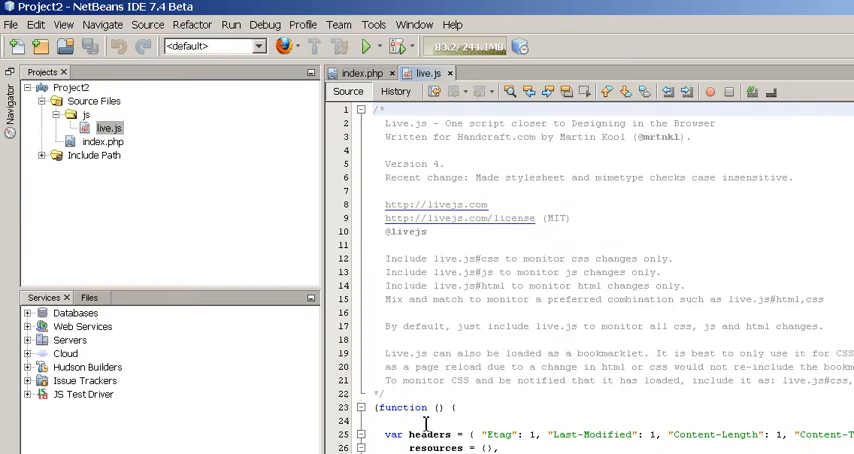
pyautogui.write('alert')
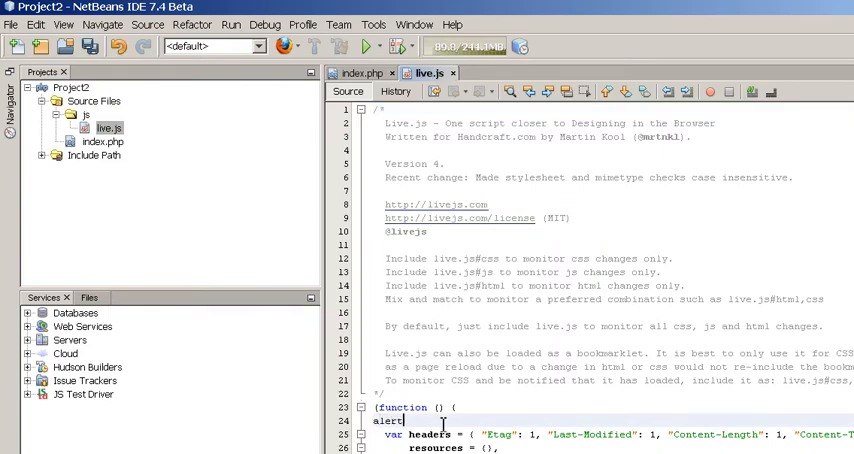
pyautogui.write('(1);')
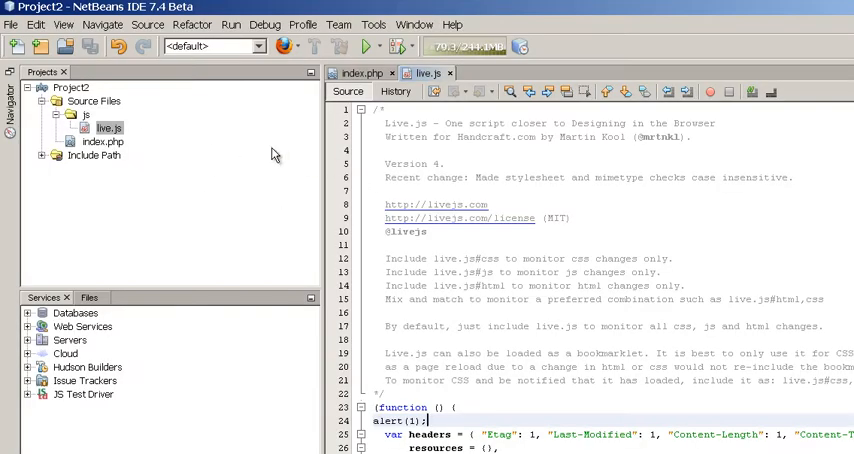
# Bring index.php from the Projects tree into the editor for changes.
pyautogui.click(104, 144)
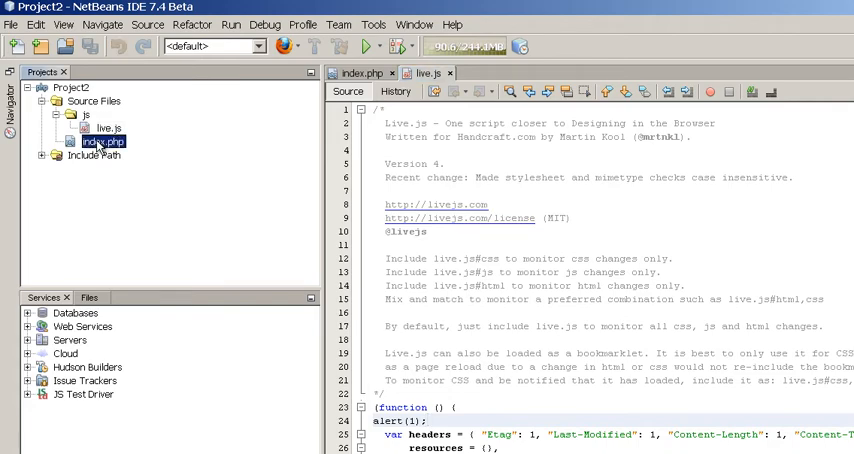
pyautogui.click(352, 72)
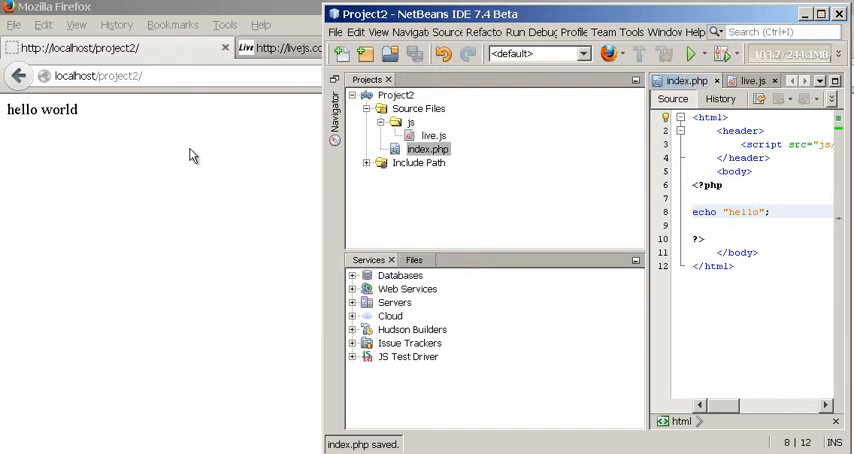
pyautogui.click(760, 212)
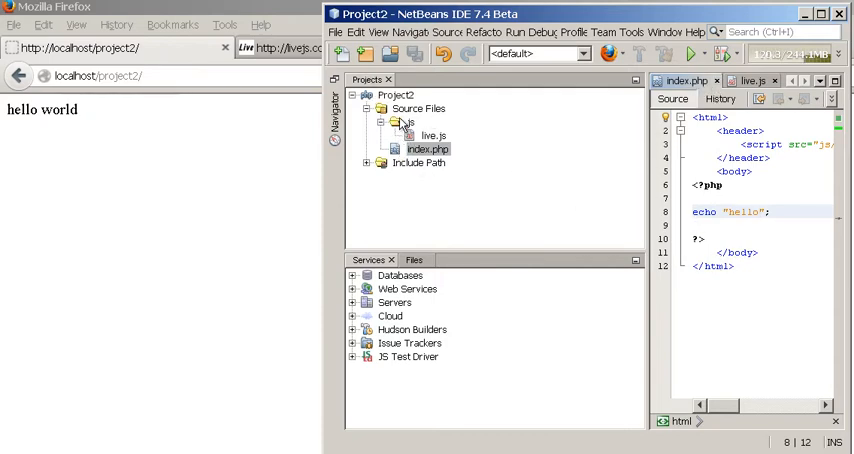
pyautogui.click(756, 214)
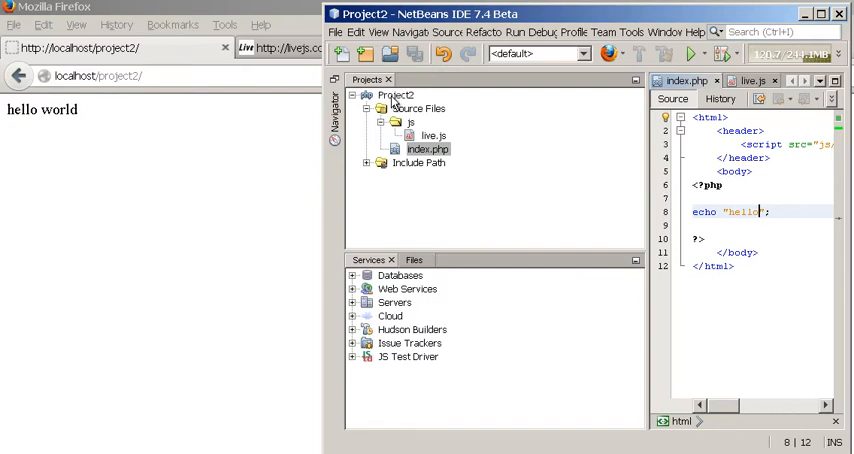
# Create a new HTML file named hello in Project2 via New > HTML File.
pyautogui.rightClick(392, 94)
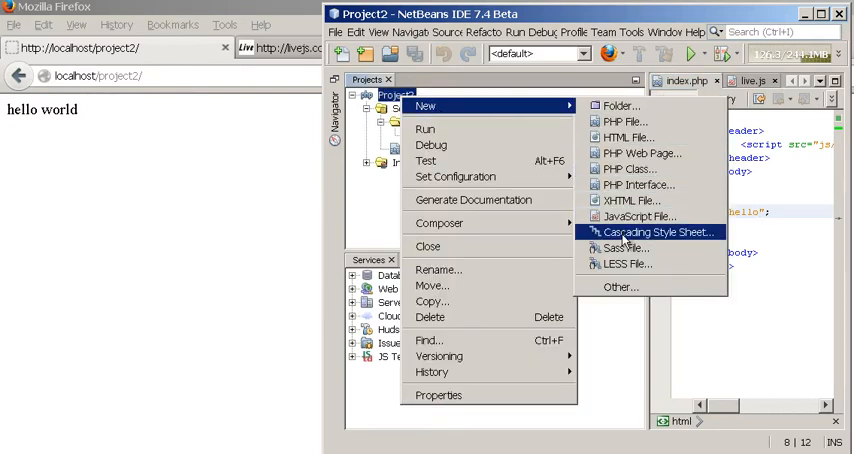
pyautogui.moveTo(632, 136)
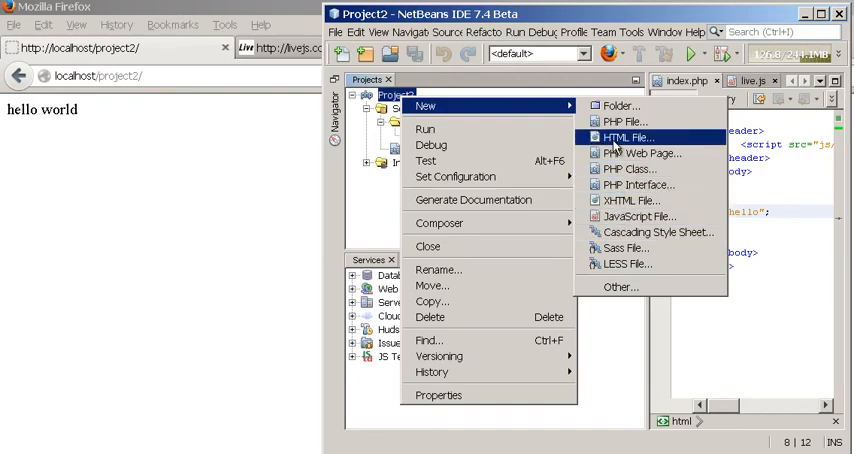
pyautogui.click(634, 136)
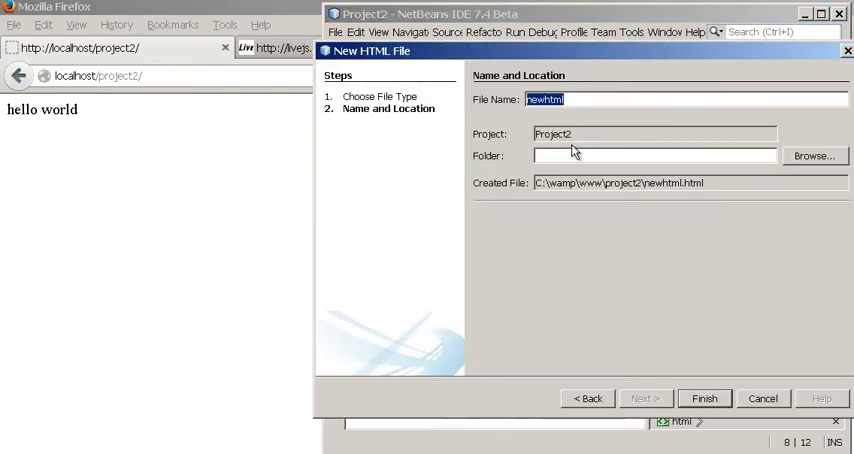
pyautogui.write('hello')
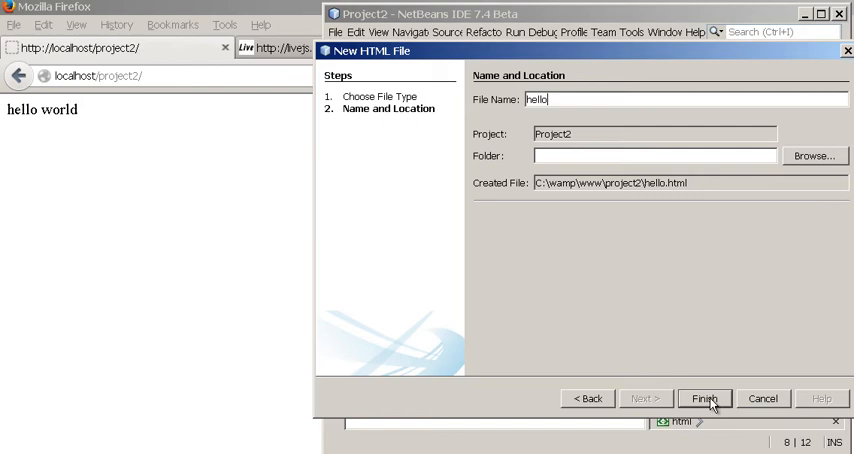
pyautogui.click(712, 398)
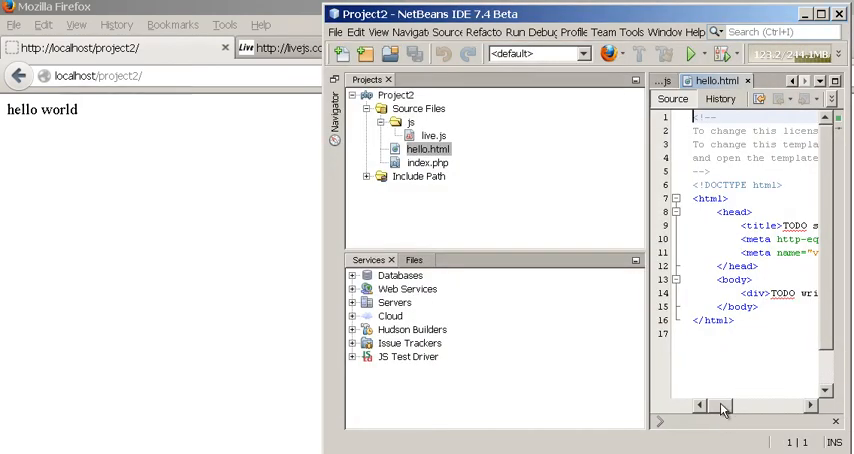
# Scroll the hello.html template right toward its head section for the script tag.
pyautogui.hscroll(3)
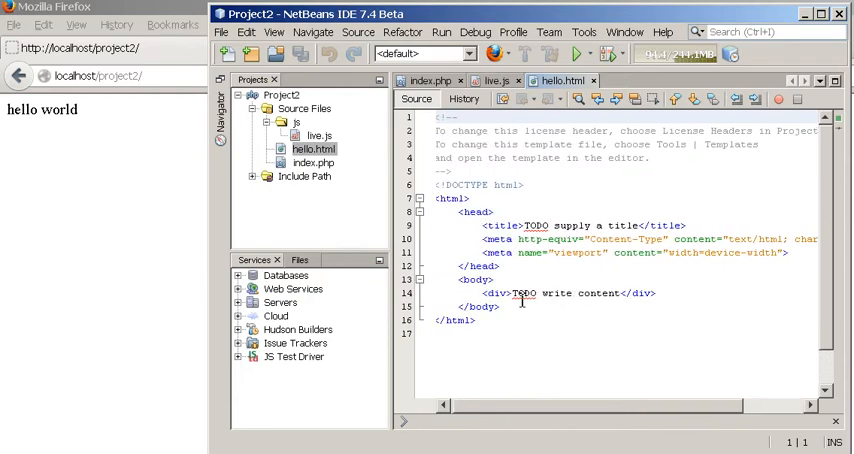
pyautogui.moveTo(558, 84)
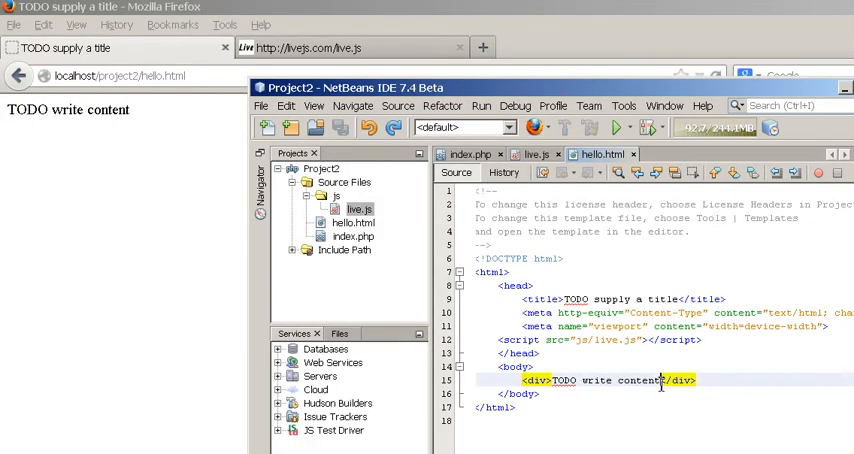
# Replace the TODO placeholder inside hello.html's div with Hello.
pyautogui.doubleClick(604, 382)
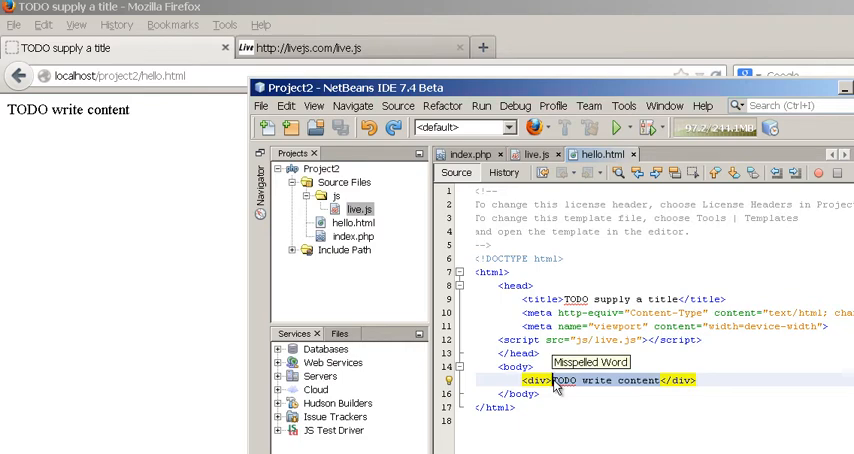
pyautogui.write('Hello</div>')
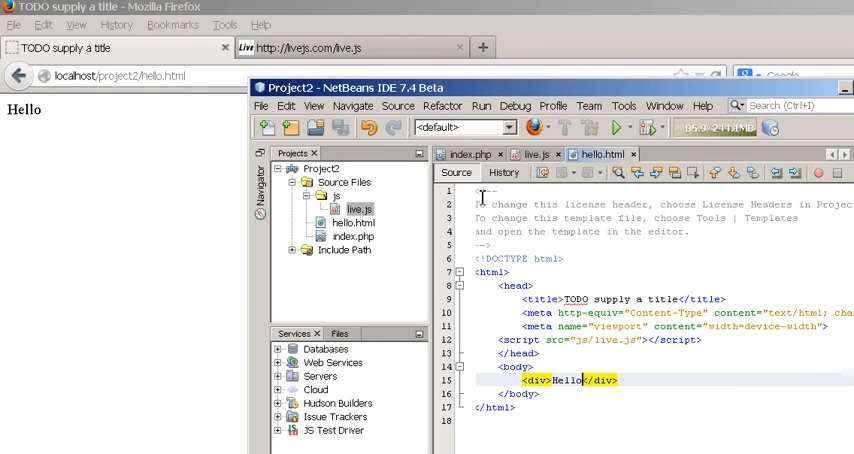
pyautogui.moveTo(470, 152)
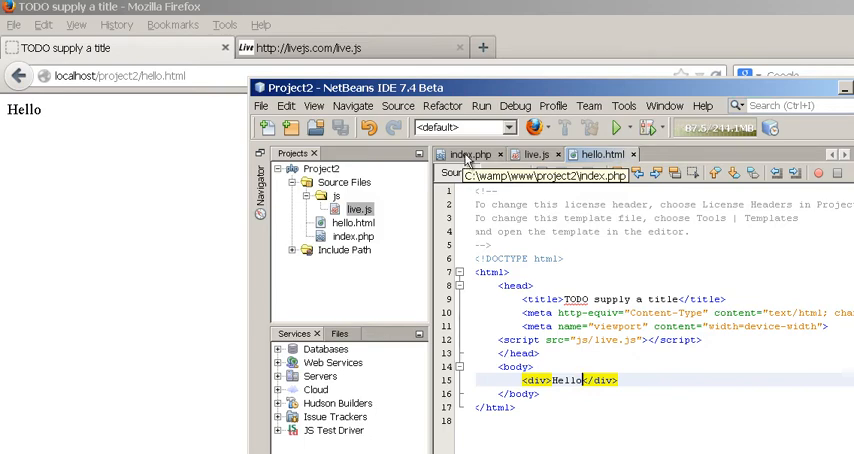
# Return to the index.php editor tab to add the PHP header block.
pyautogui.click(468, 152)
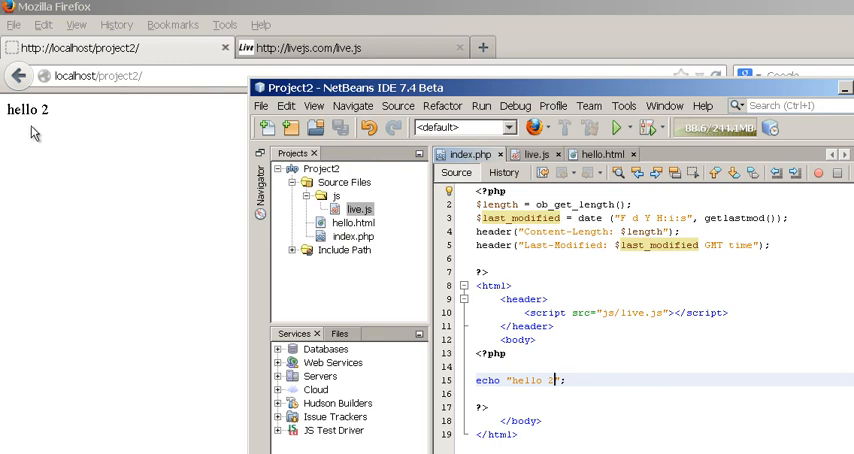
pyautogui.moveTo(560, 364)
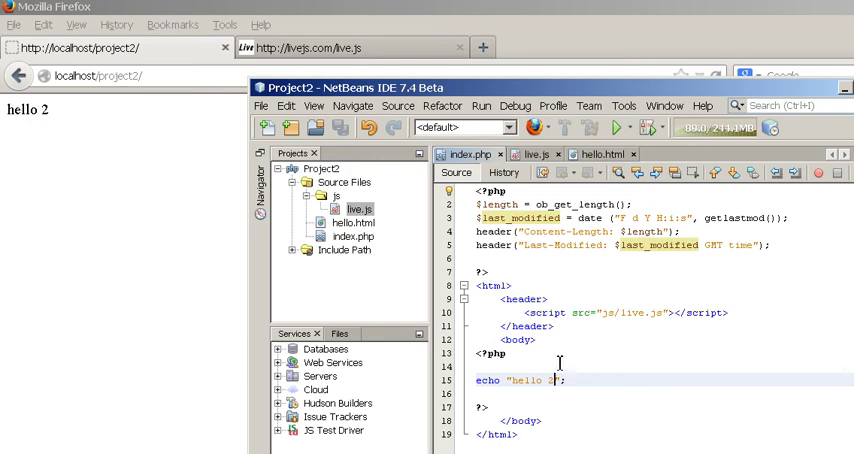